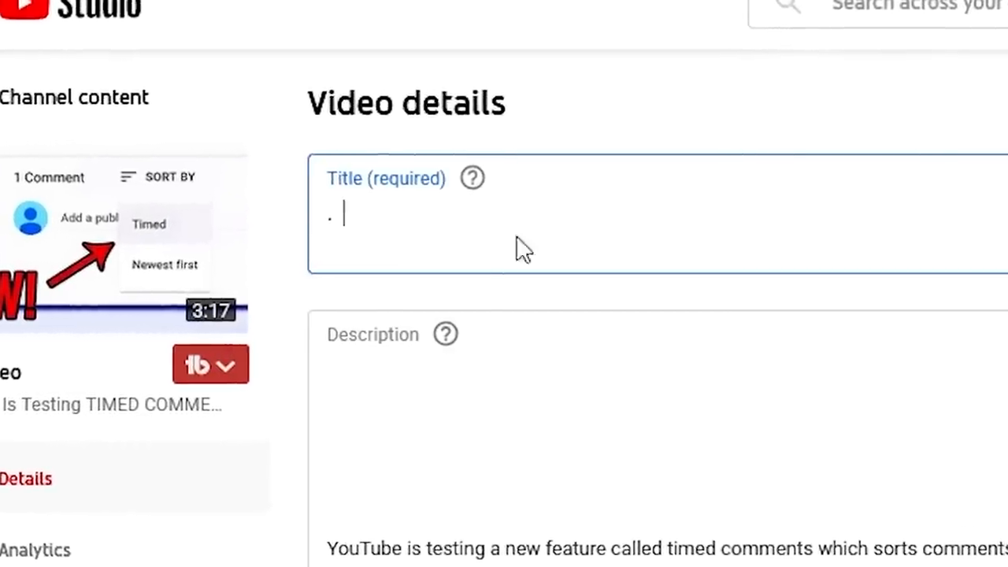
# - Enter ordinary < > in the title and description, triggering the 'Angled brackets aren't allowed' error
pyautogui.write('<')
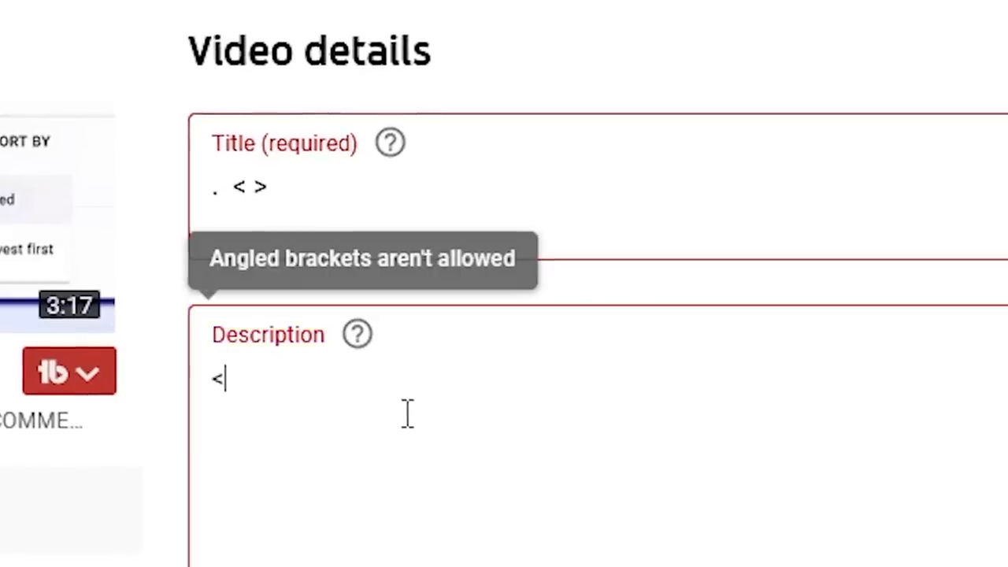
pyautogui.write('>')
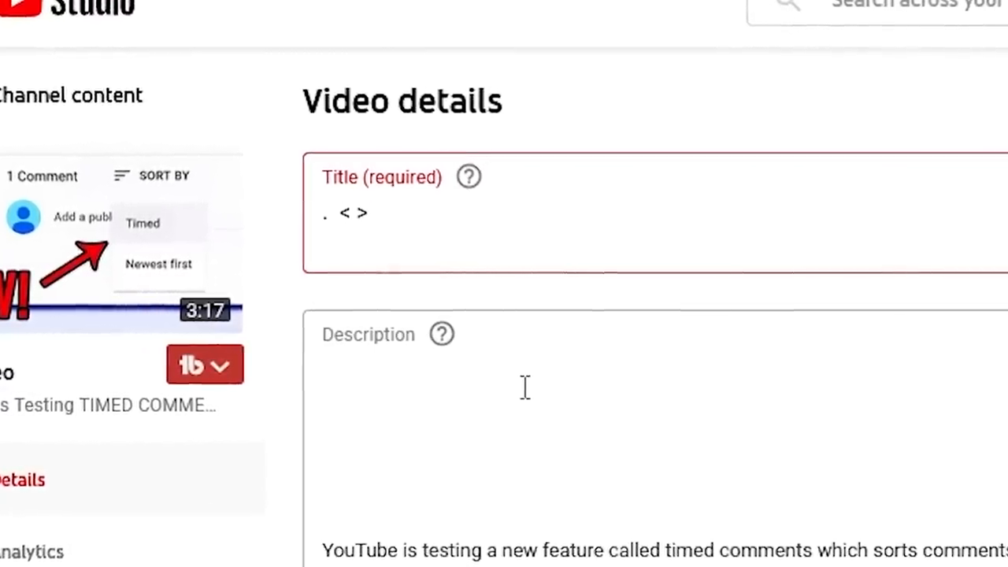
pyautogui.click(551, 410)
pyautogui.write('<')
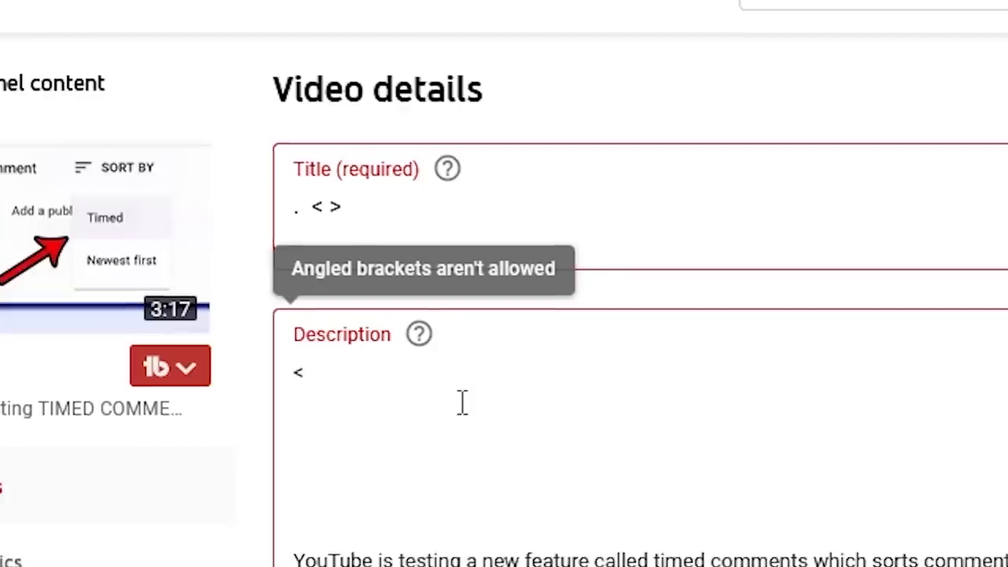
pyautogui.write('>')
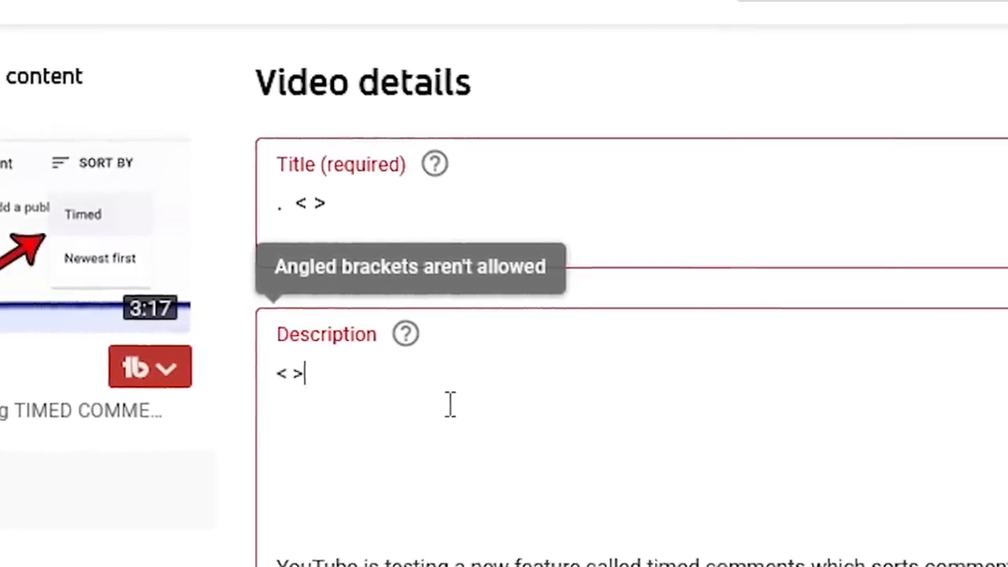
pyautogui.scroll(-3)
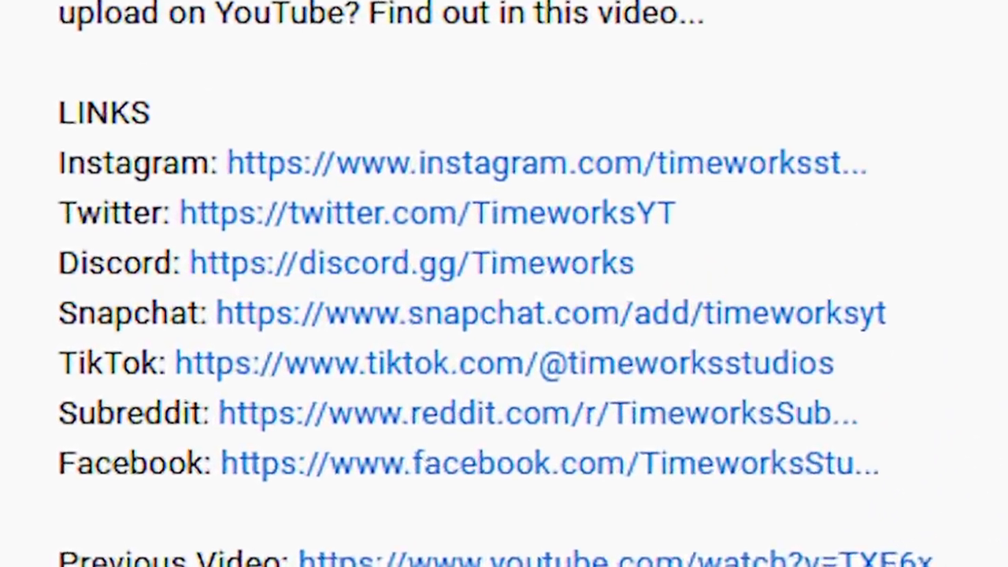
pyautogui.scroll(3)
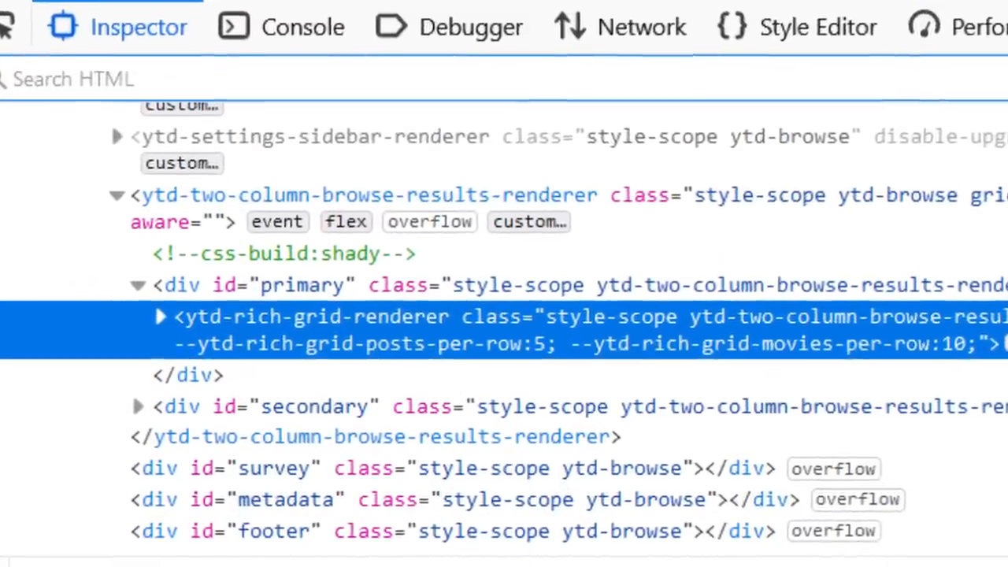
pyautogui.scroll(-3)
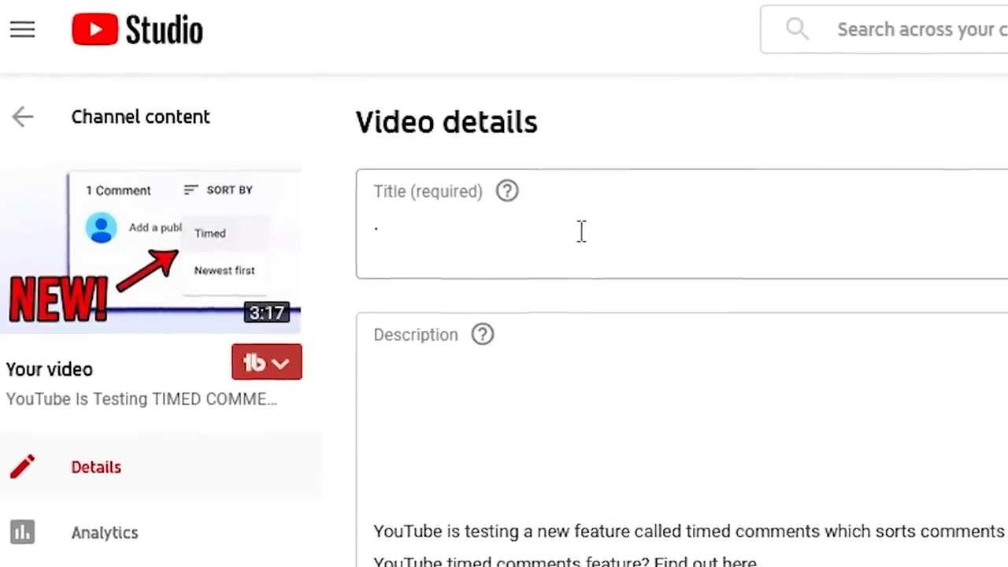
# - Enter look-alike < > characters in title and description and select the original brackets for removal
pyautogui.write('<')
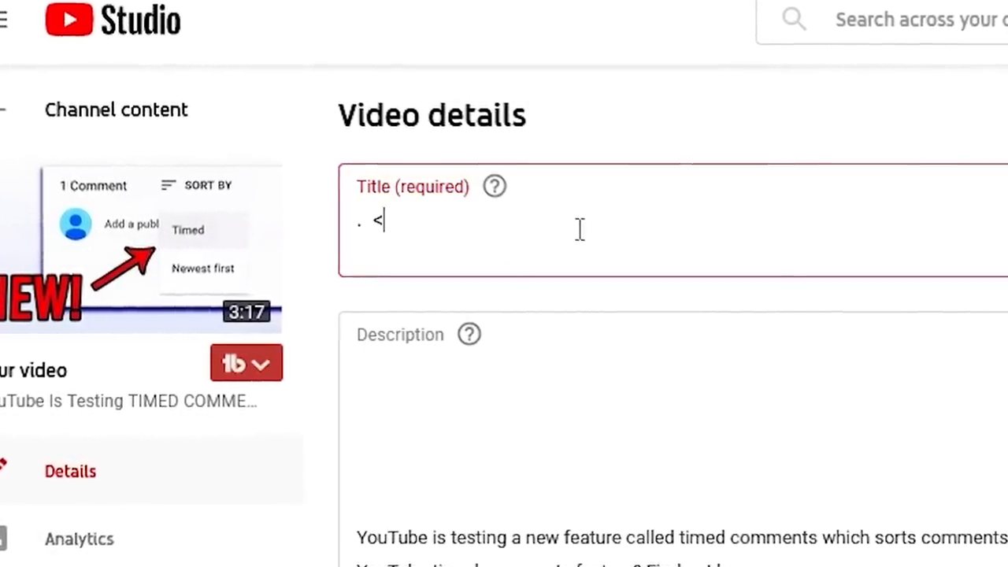
pyautogui.write('>')
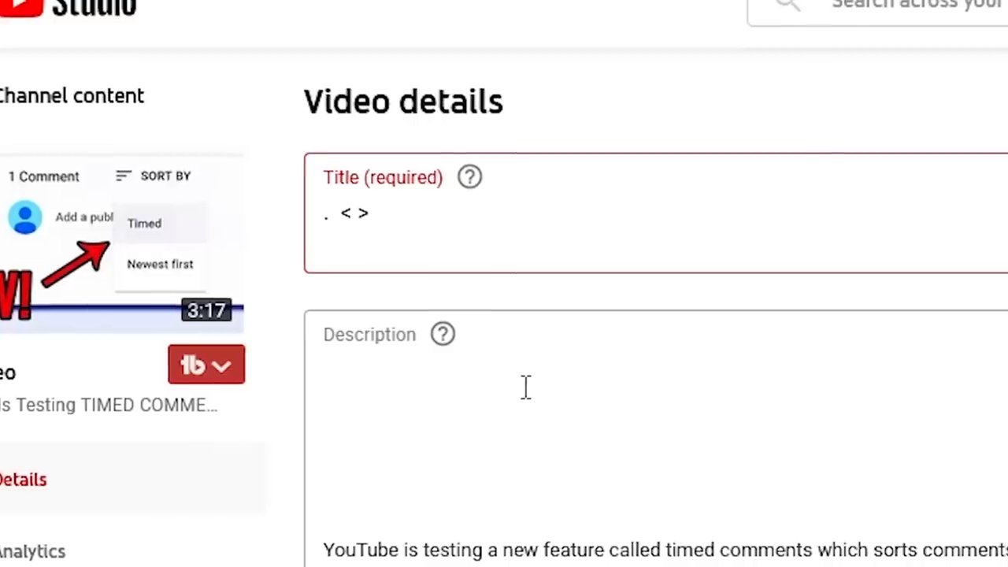
pyautogui.write('< >')
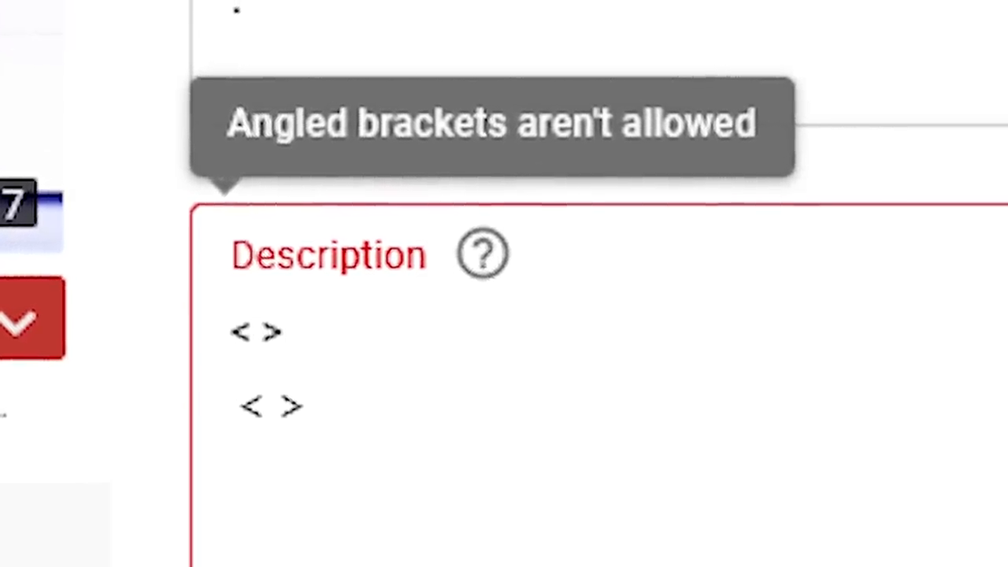
pyautogui.scroll(-3)
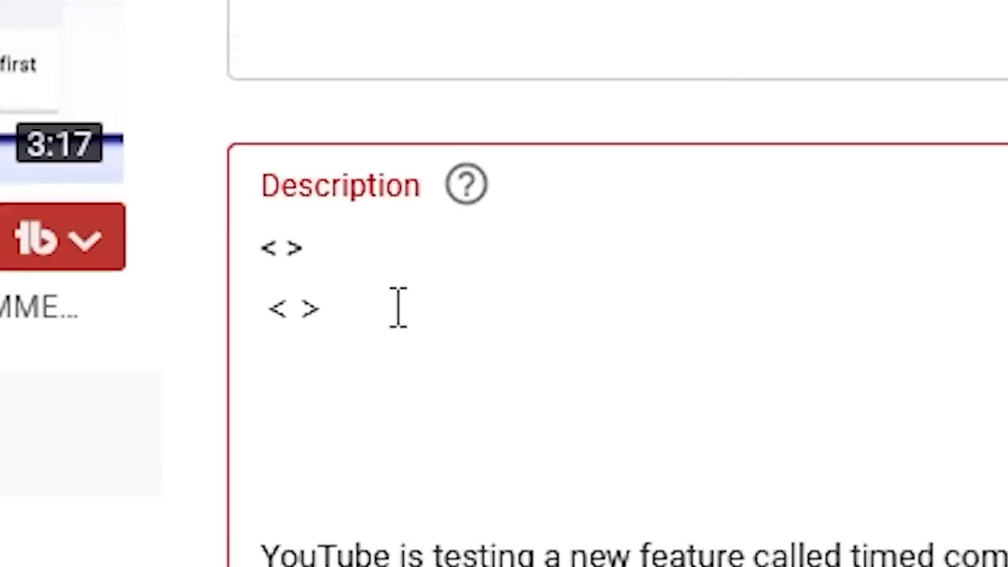
pyautogui.doubleClick(281, 249)
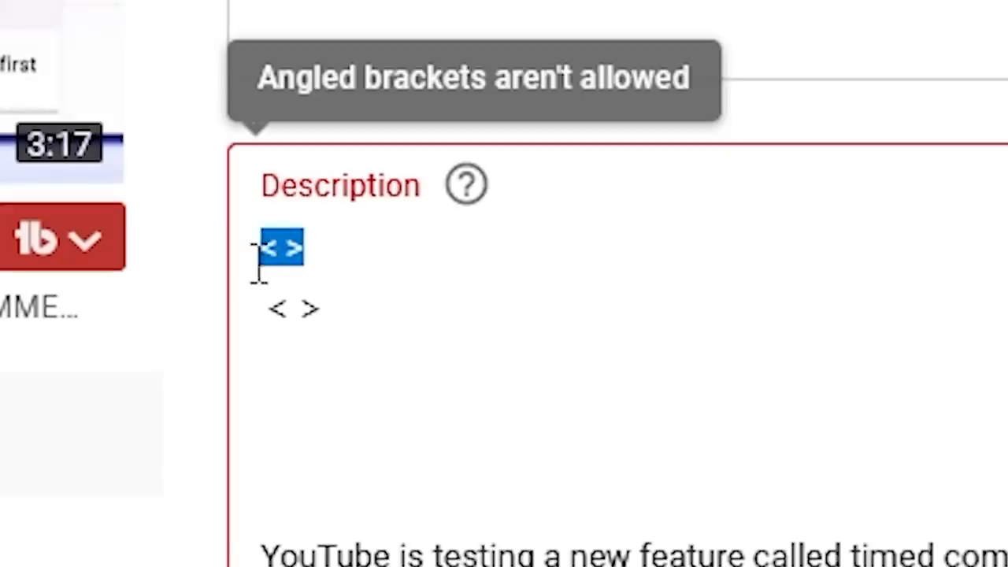
pyautogui.scroll(3)
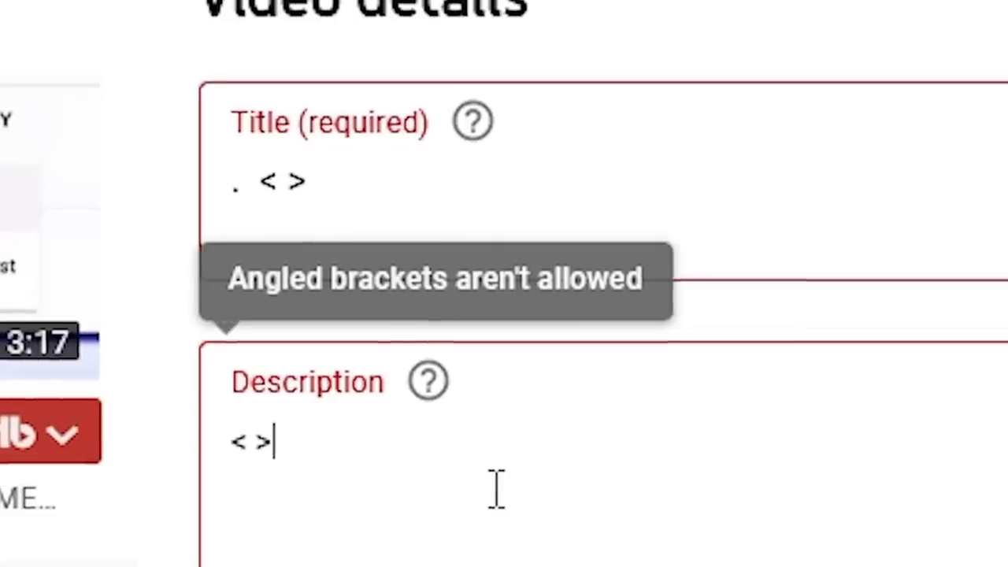